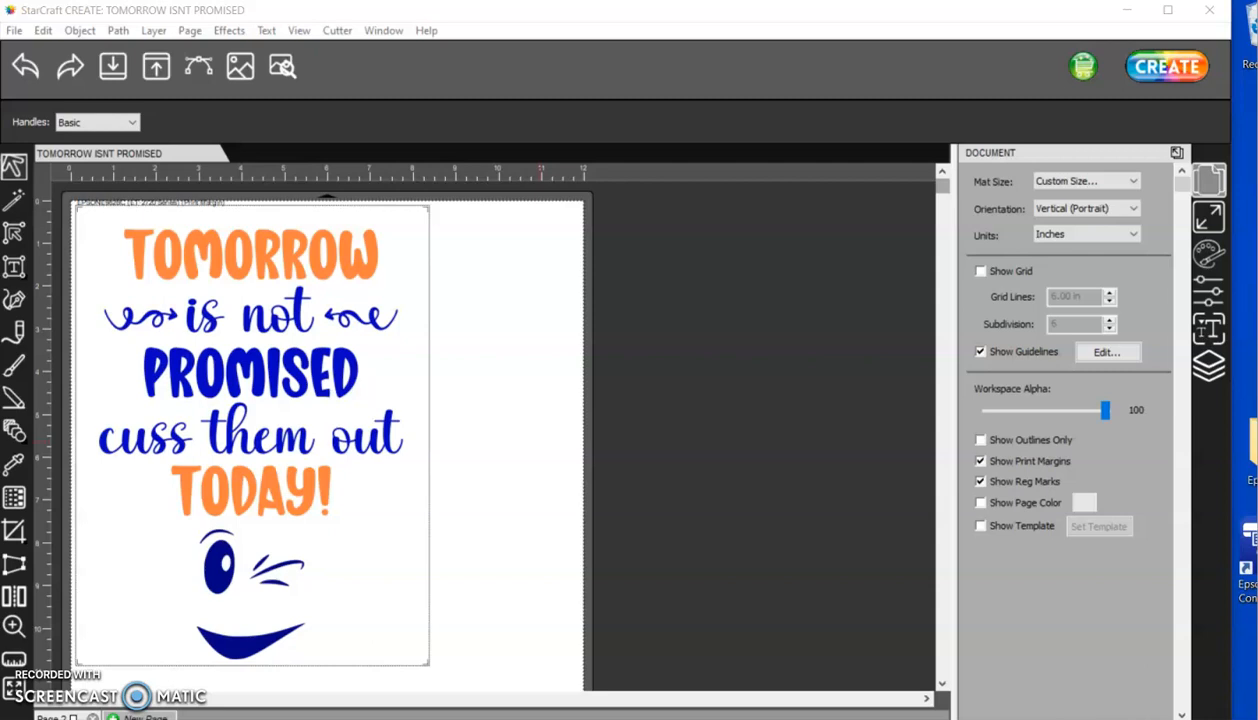
pyautogui.moveTo(794, 696)
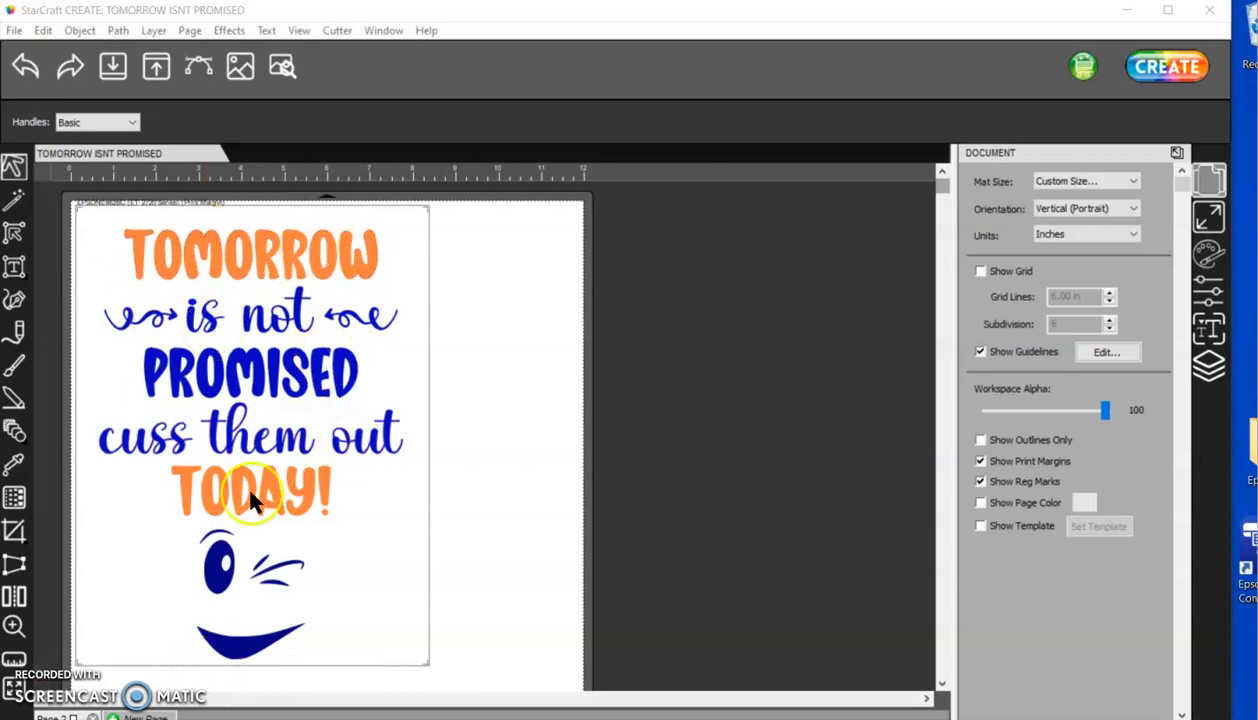
pyautogui.moveTo(314, 504)
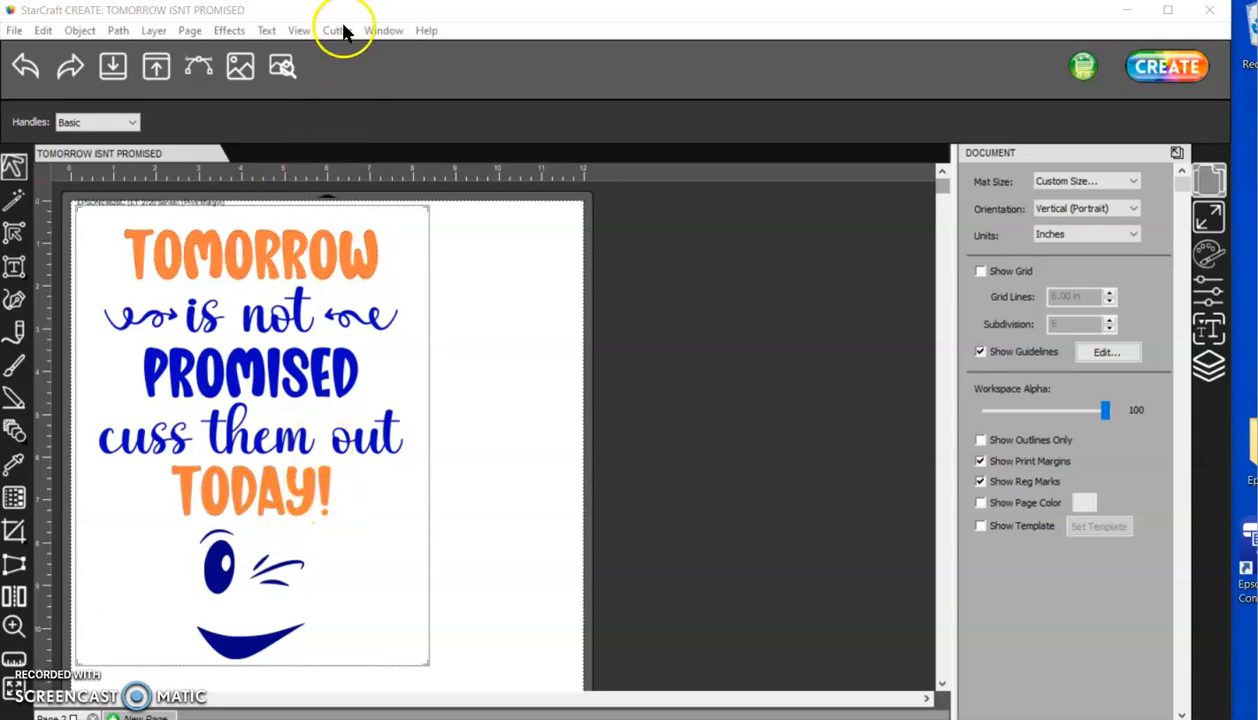
# - Enable Use Segment Marks Y with Max Y Step 4.000 in in Cutter Settings and save
pyautogui.click(336, 30)
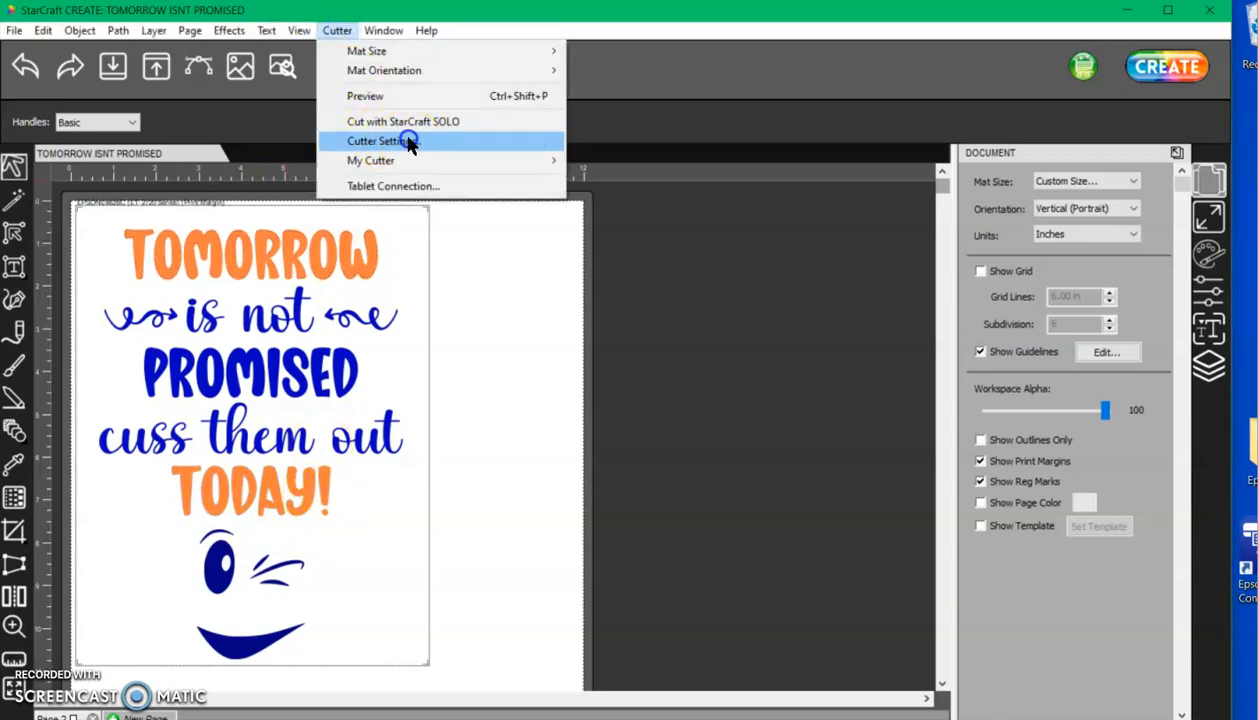
pyautogui.click(380, 140)
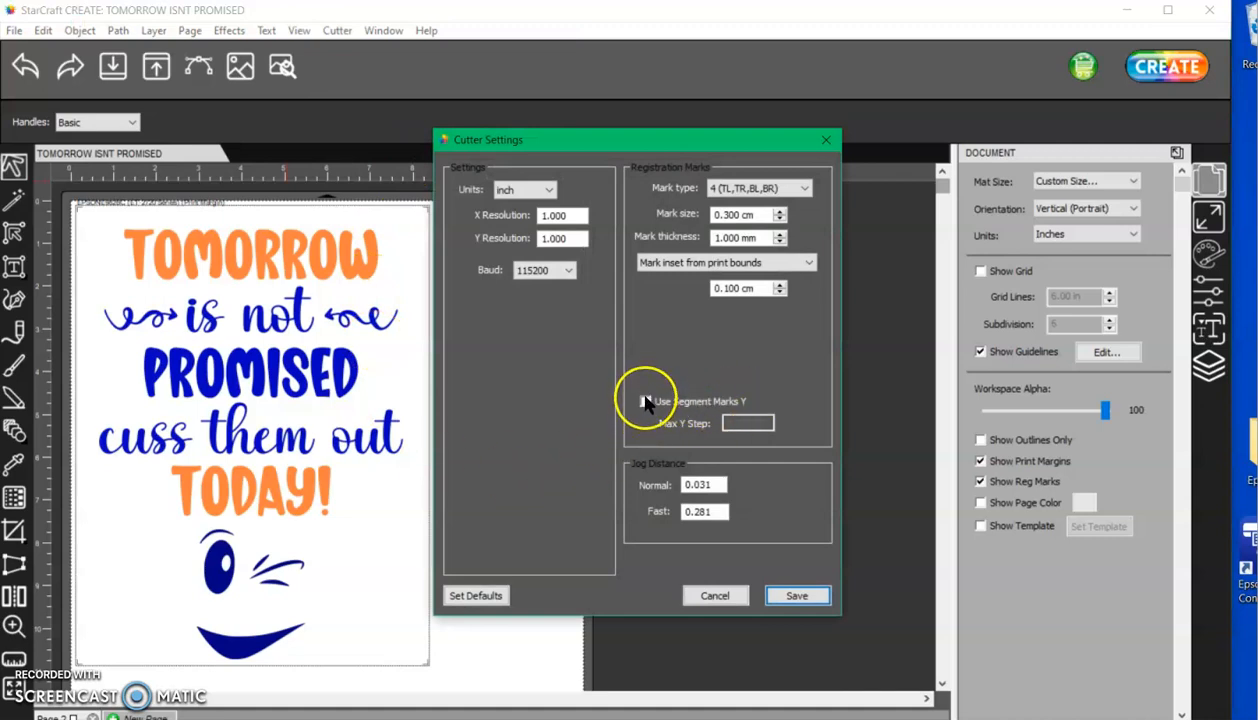
pyautogui.click(646, 400)
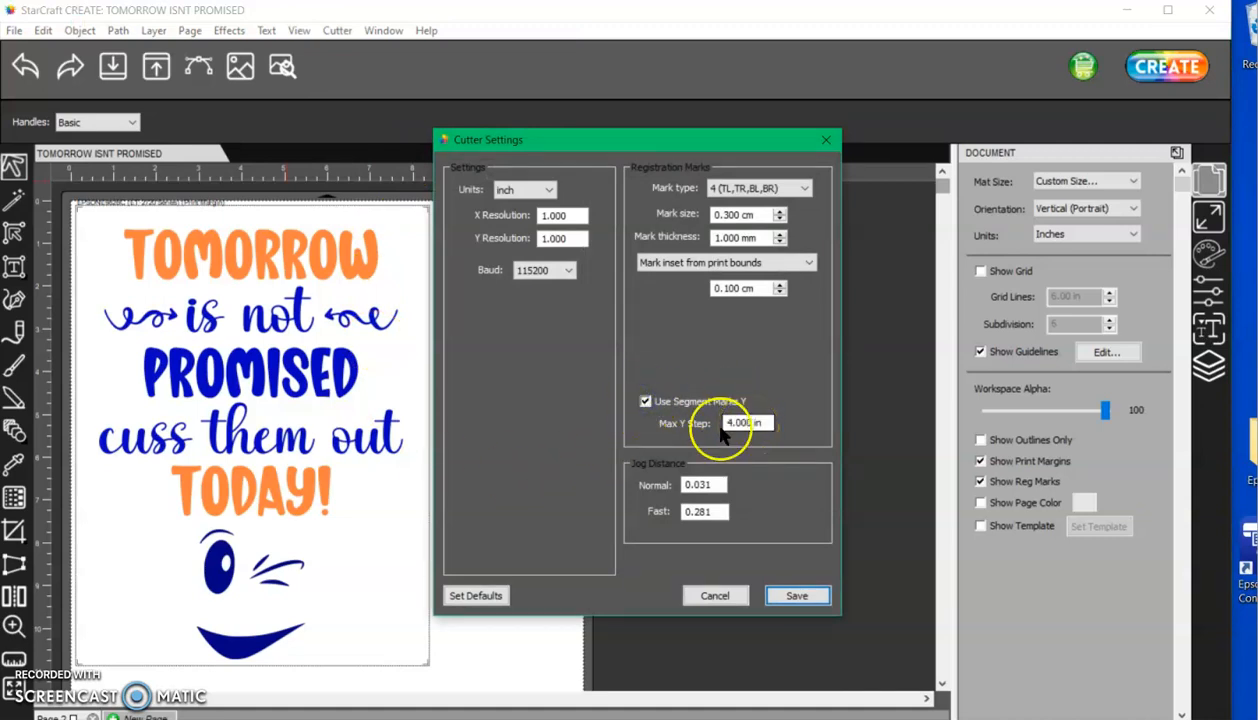
pyautogui.moveTo(770, 432)
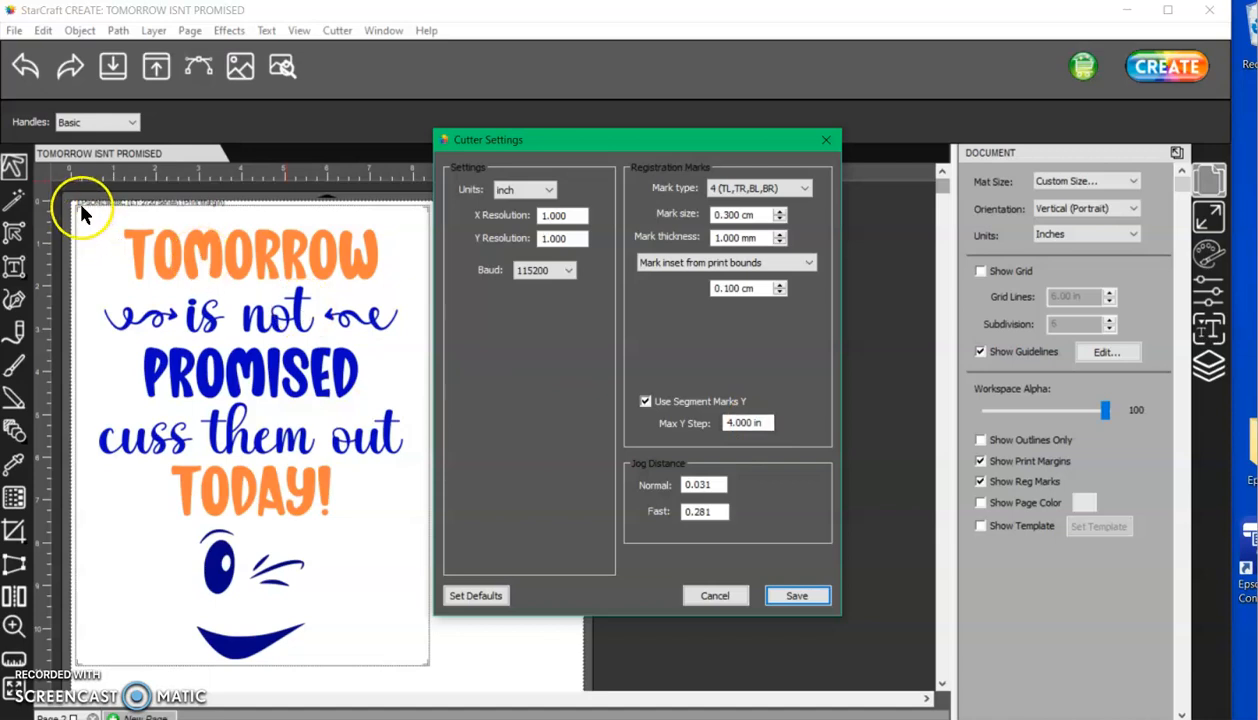
pyautogui.moveTo(76, 504)
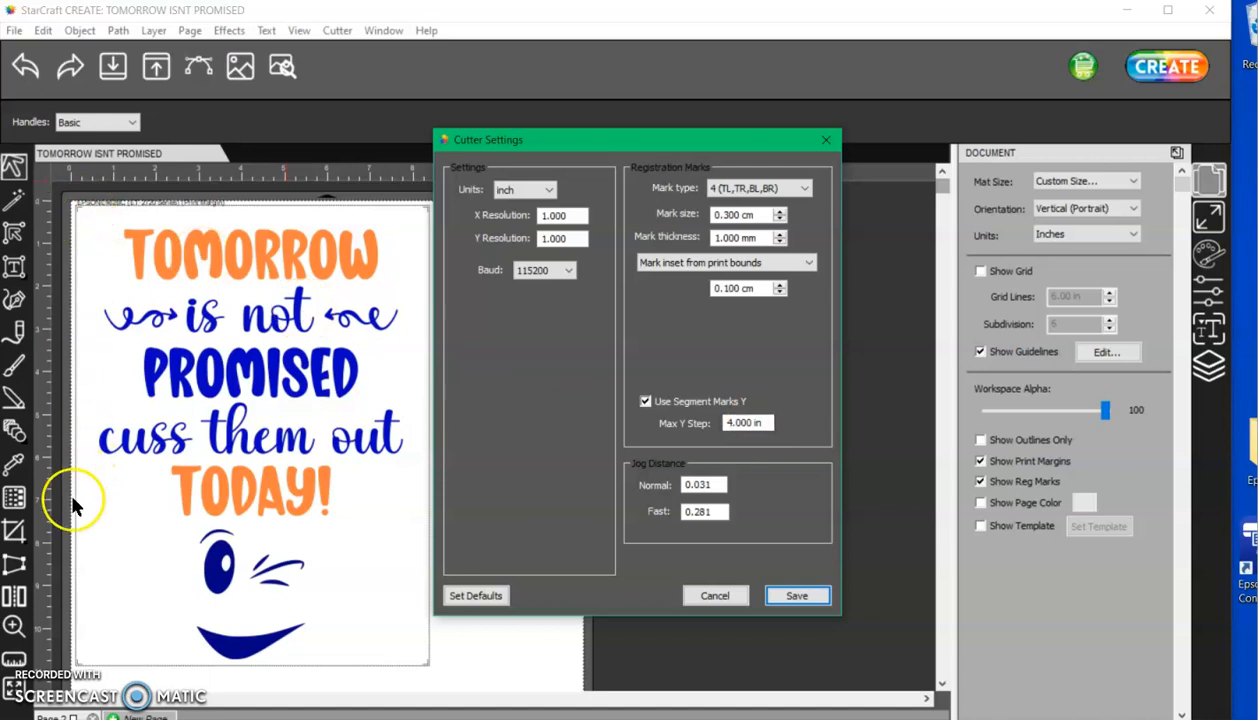
pyautogui.moveTo(658, 696)
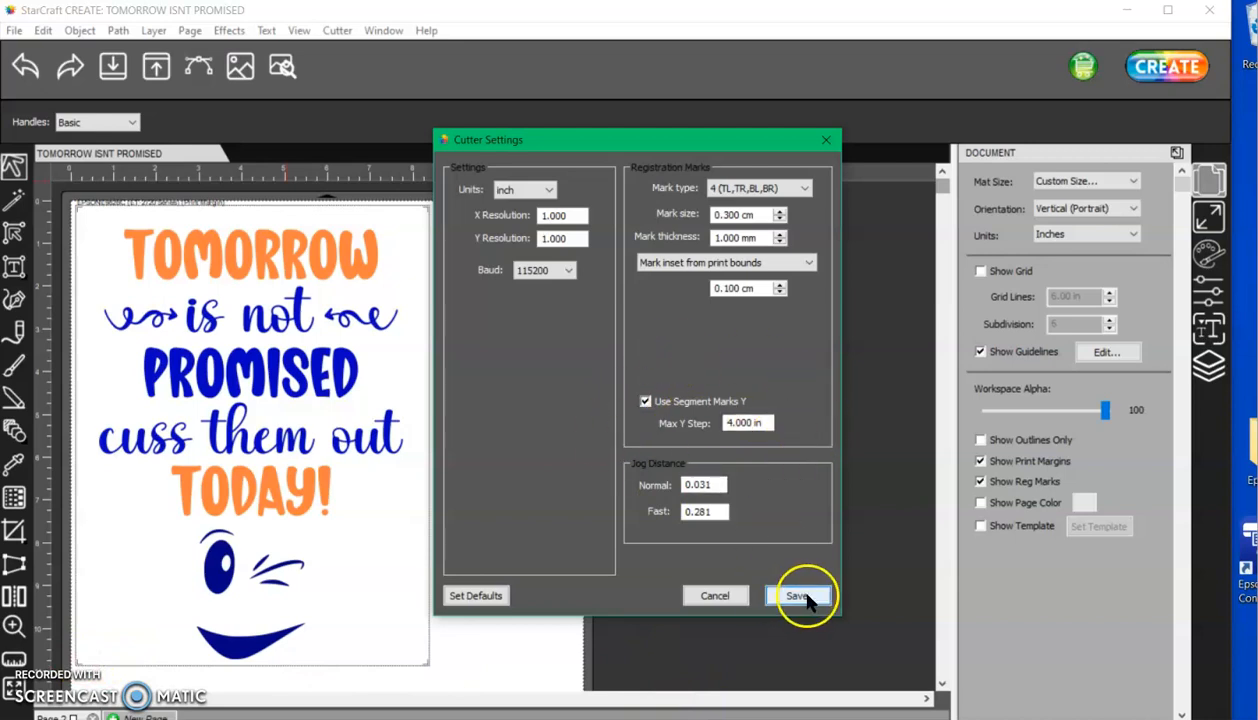
pyautogui.click(796, 596)
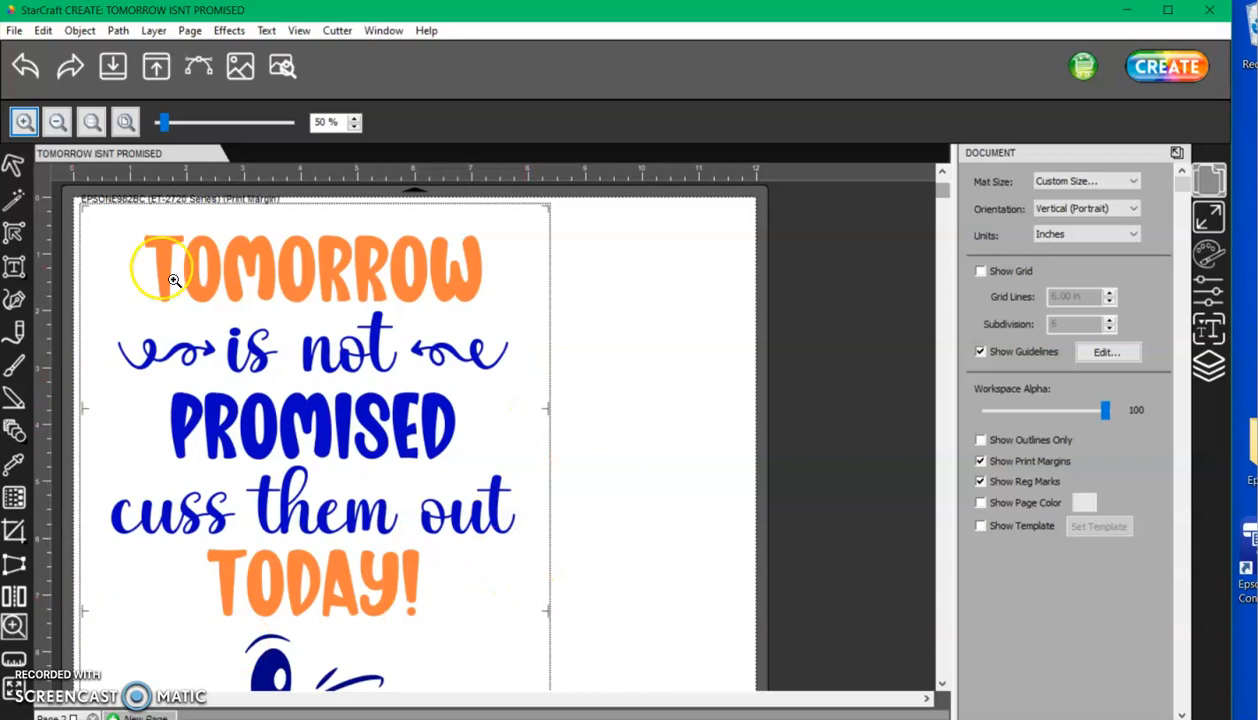
pyautogui.moveTo(348, 588)
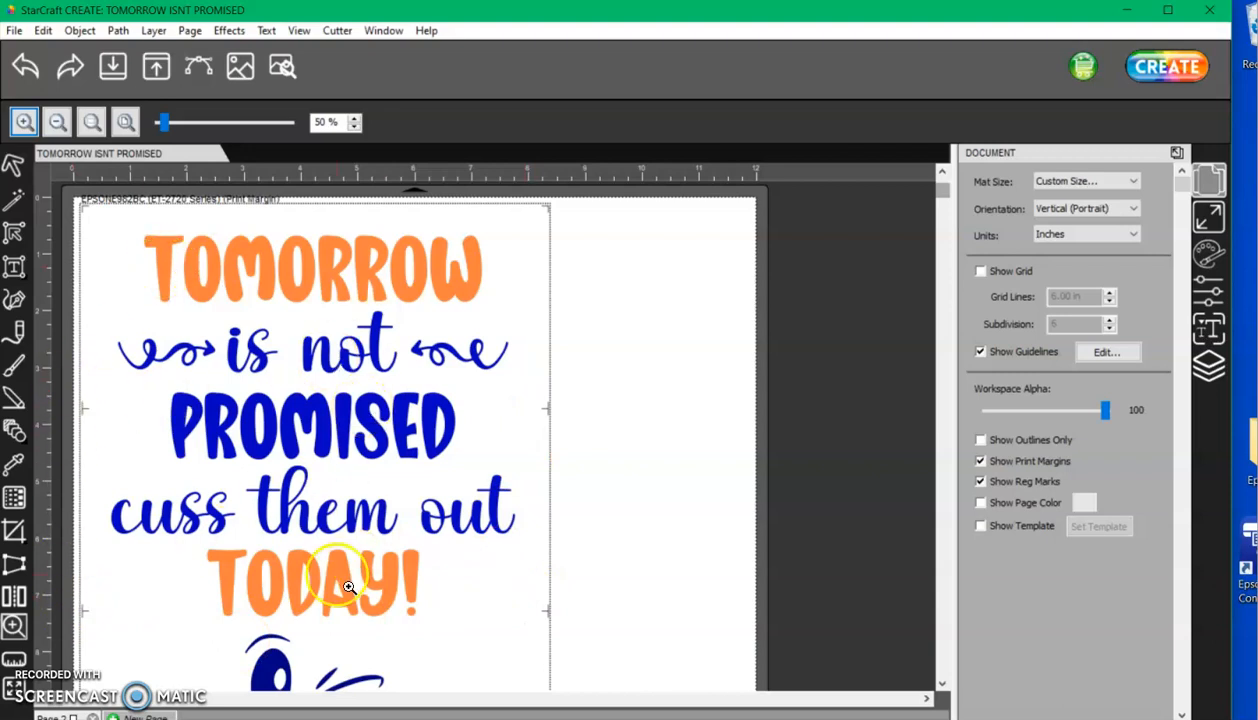